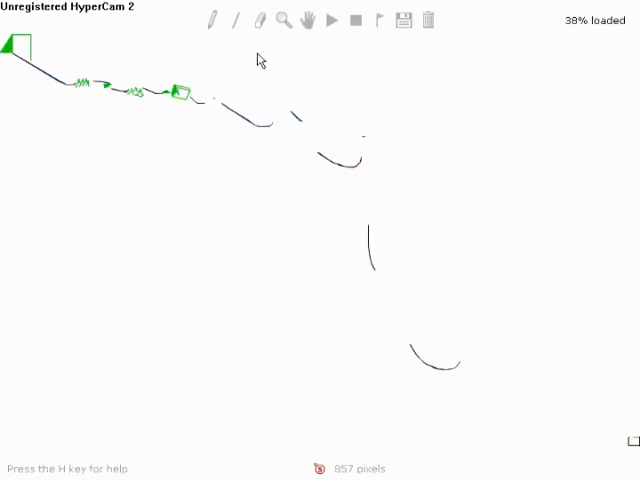
# Start playback of the loaded track so the rider sleds down the long slopes
pyautogui.click(331, 21)
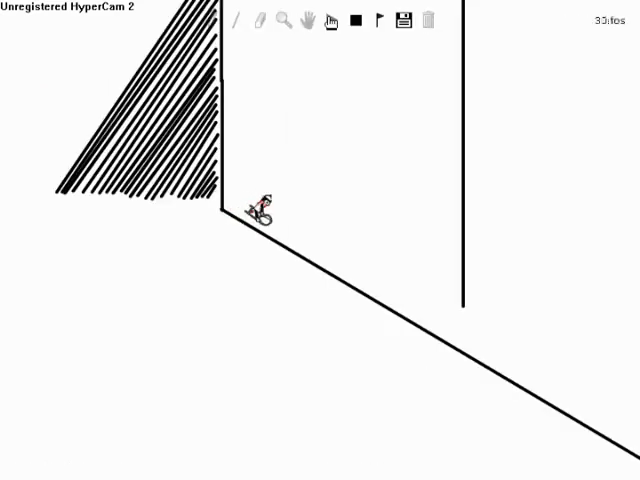
pyautogui.click(329, 21)
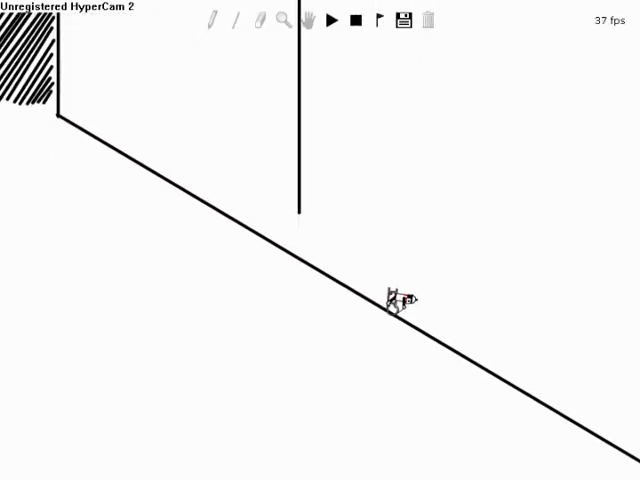